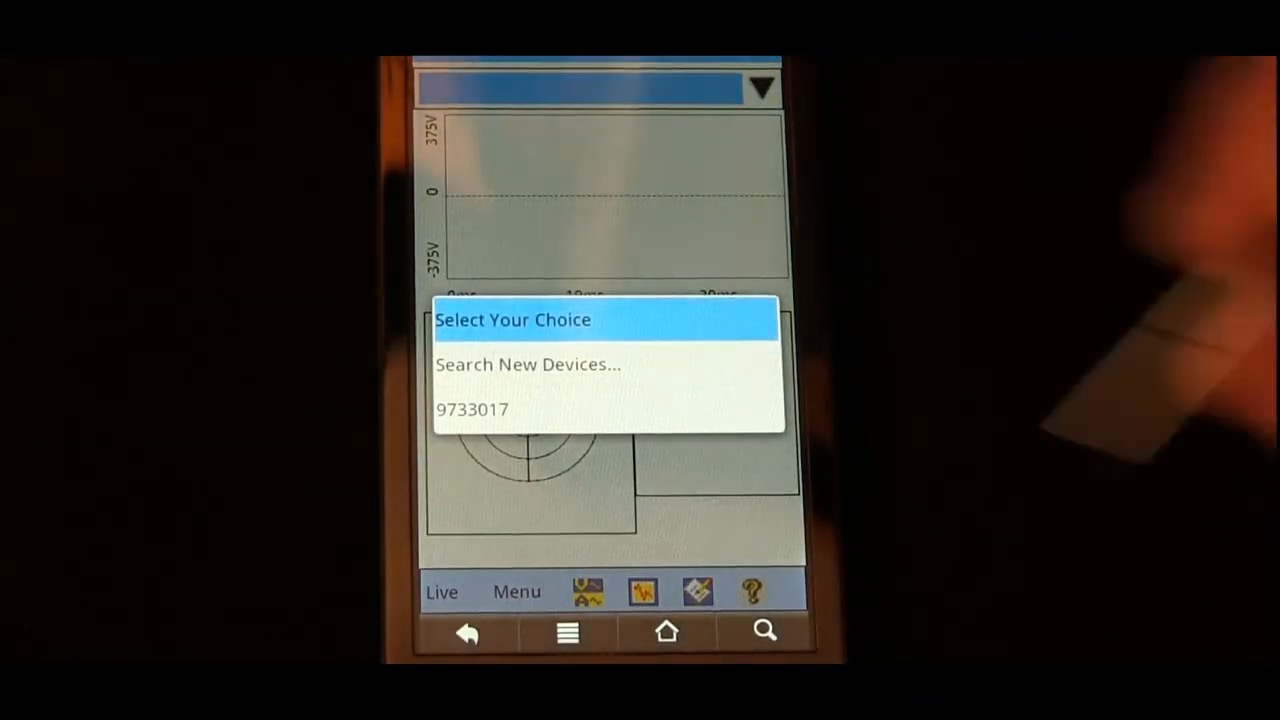
Select recorder 9733017 in the Select Your Choice dialog to show its live waveform.
{"action": "left_click", "coordinate": [473, 409]}
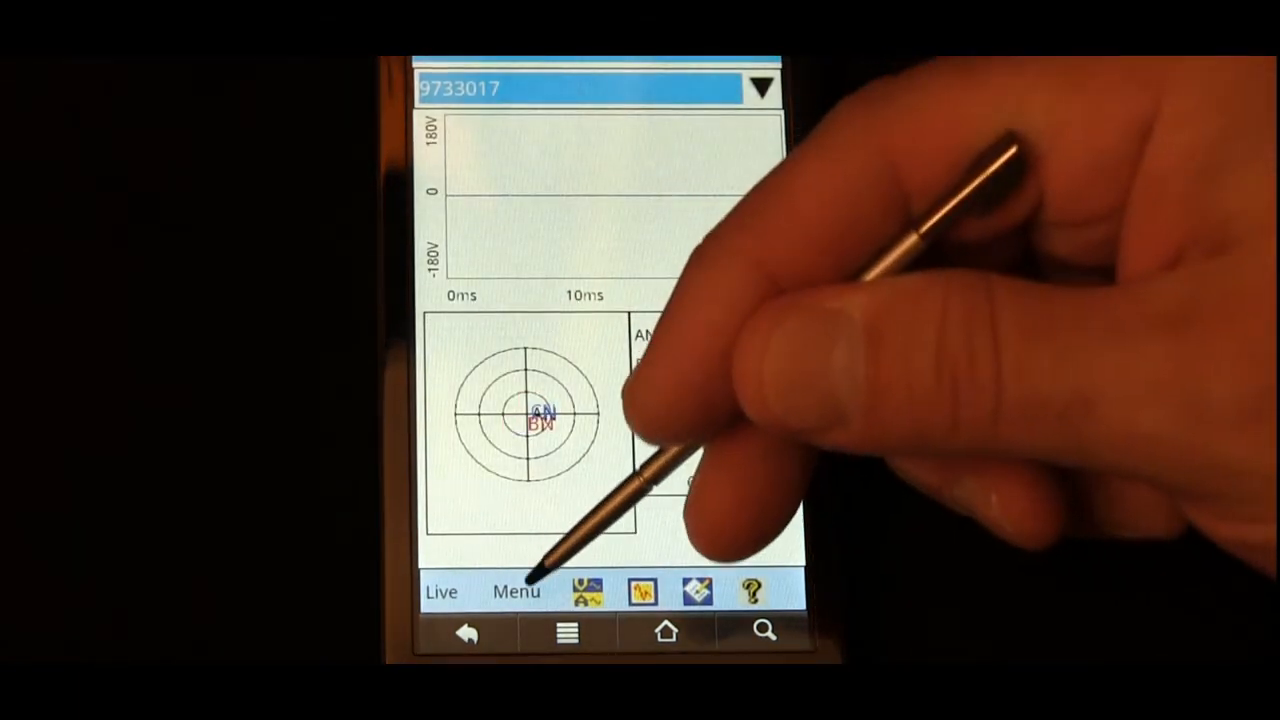
Choose 1750 Shut Down from Menu > 1750 Setup to request recorder shutdown.
{"action": "left_click", "coordinate": [516, 591]}
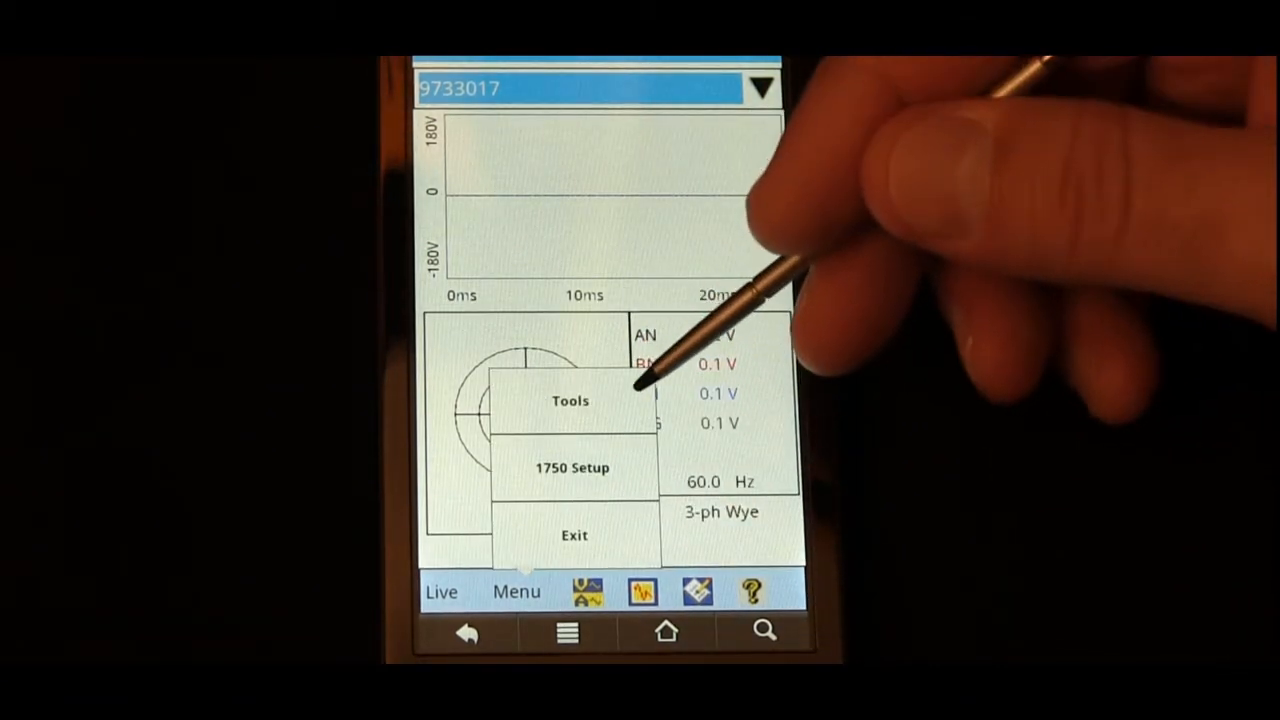
{"action": "left_click", "coordinate": [570, 400]}
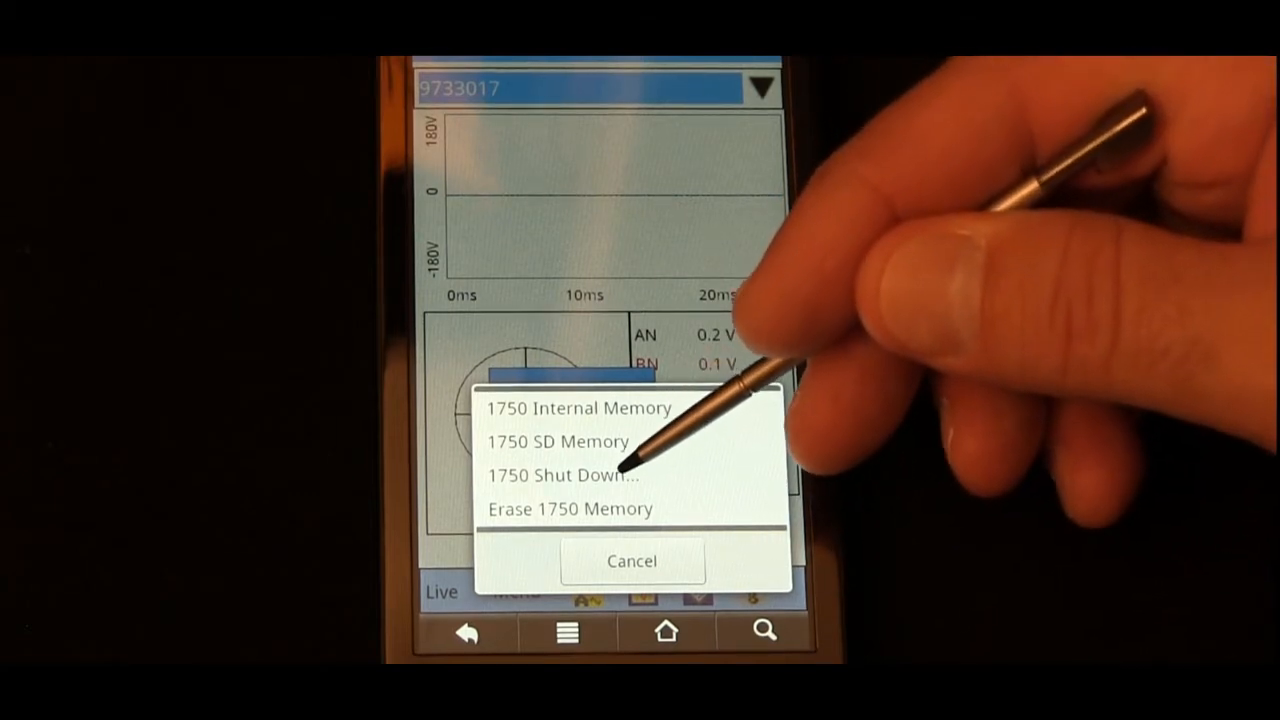
{"action": "left_click", "coordinate": [570, 475]}
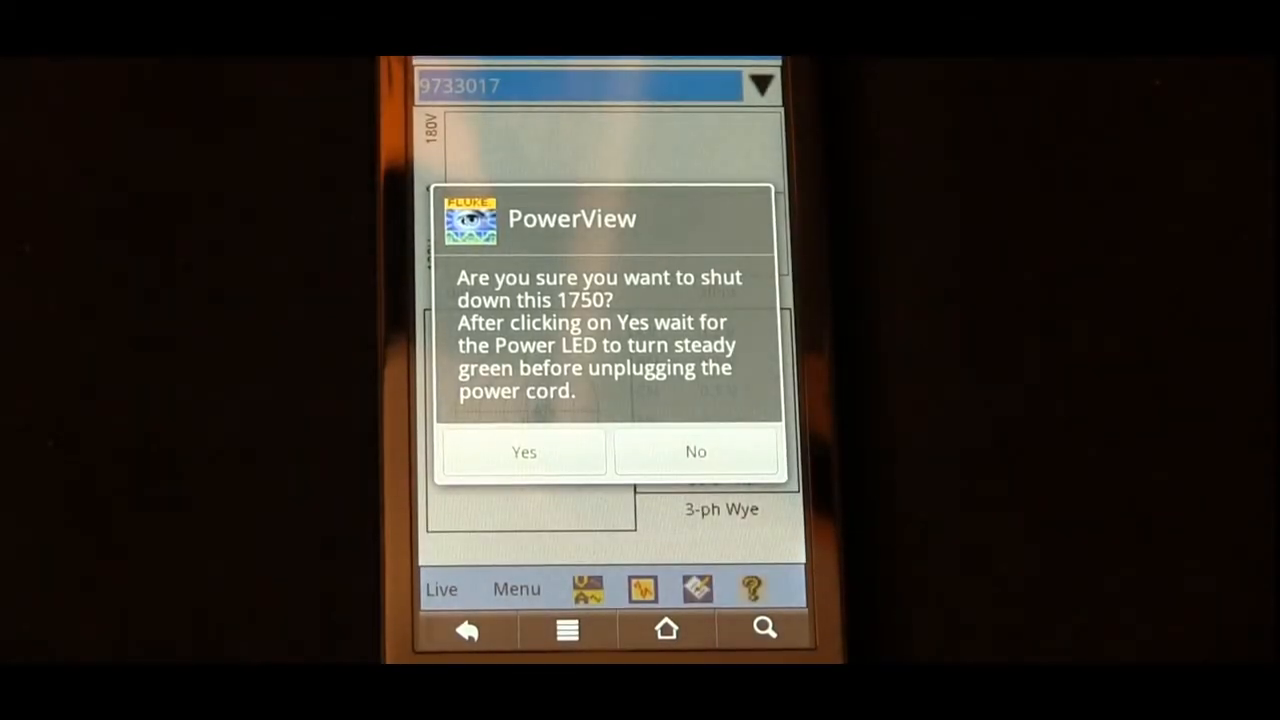